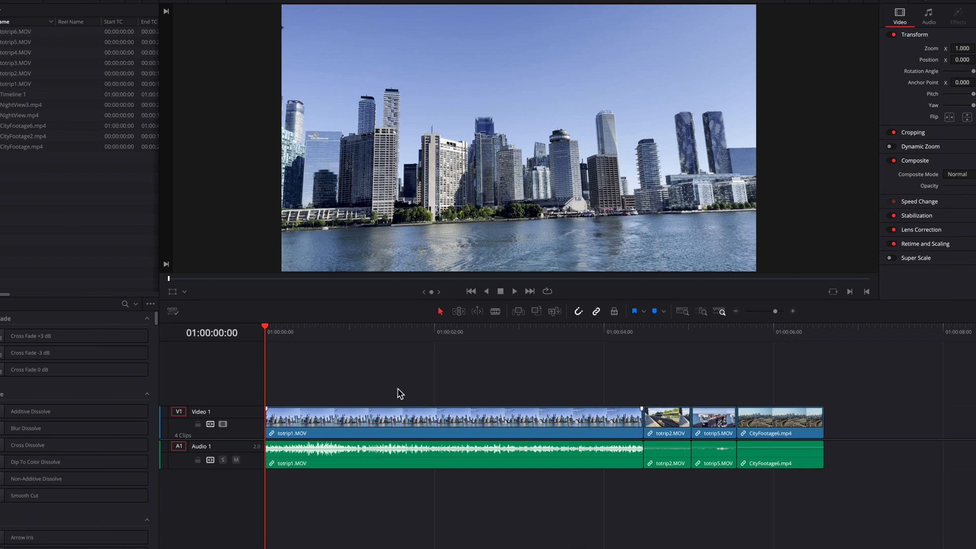
Step: Show retime controls on the city clip and add a speed point at the playhead
right_click(436, 423)
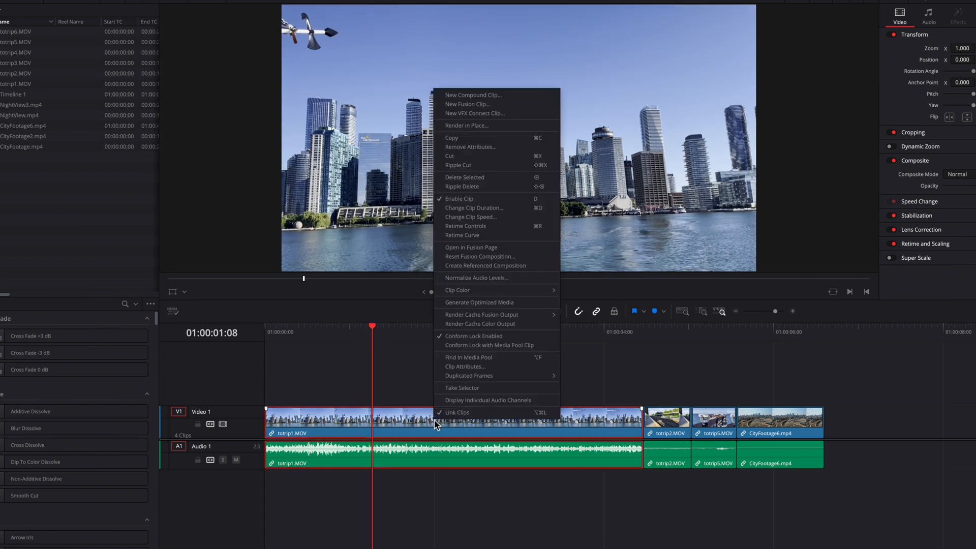
mouse_move(513, 230)
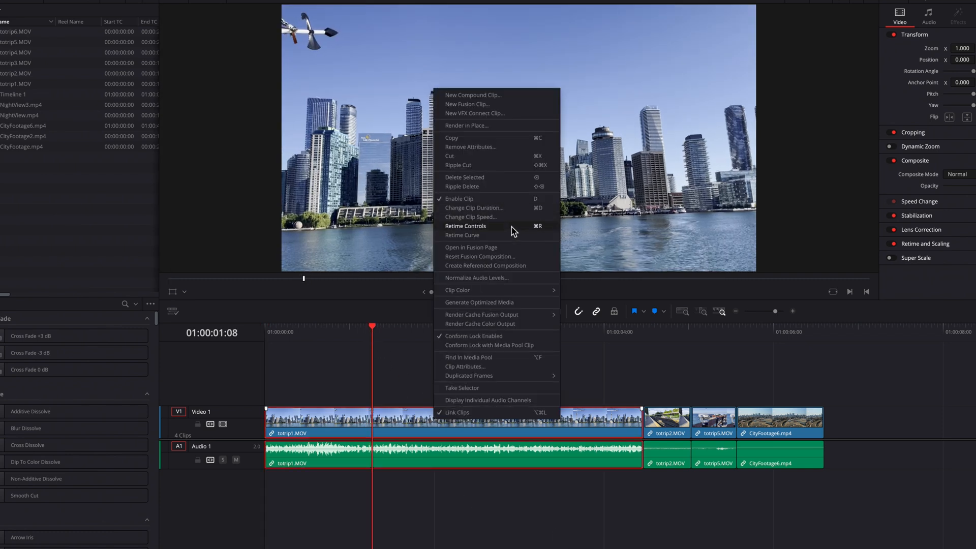
left_click(466, 226)
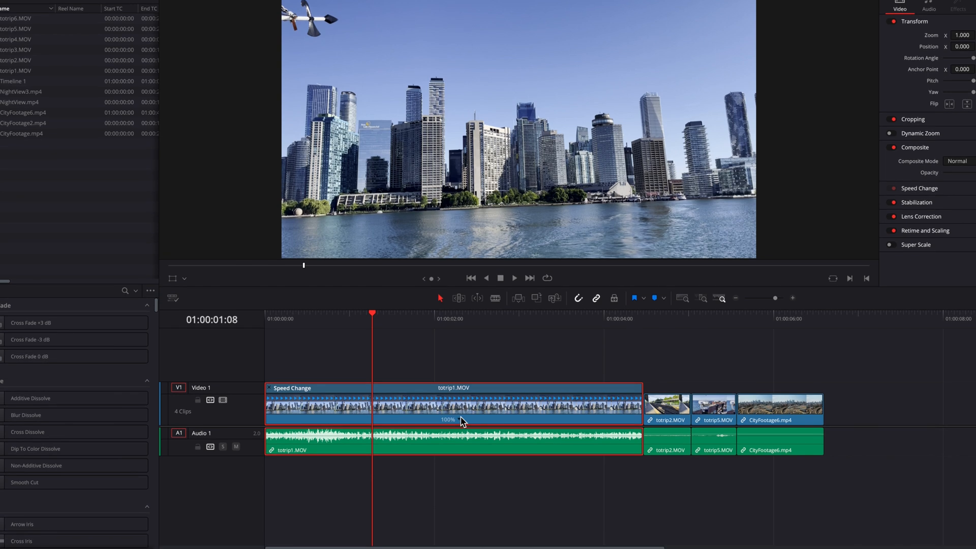
right_click(459, 420)
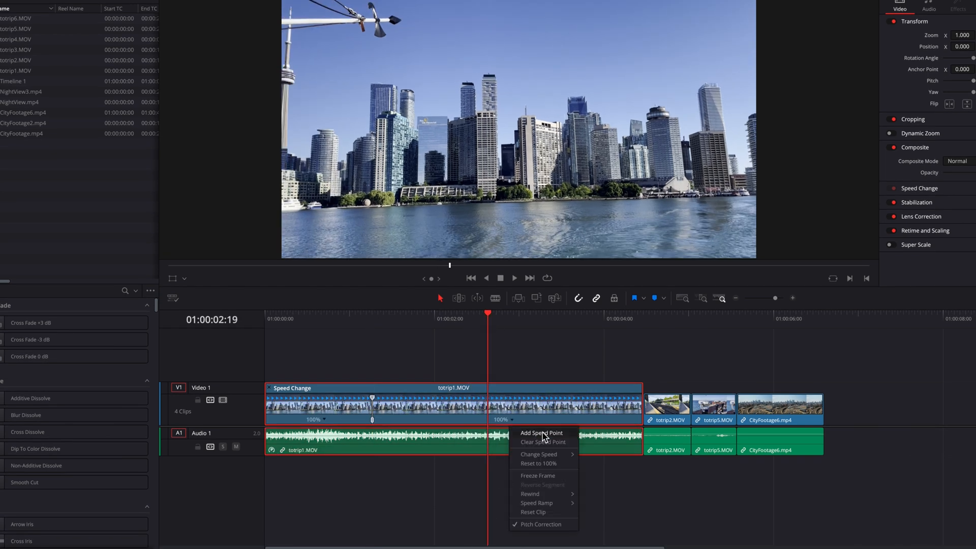
left_click(541, 434)
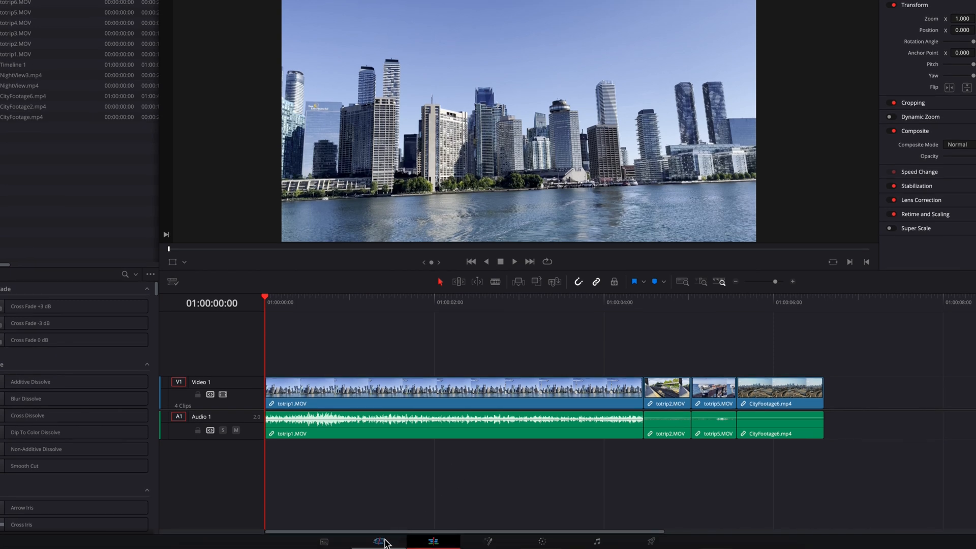
Step: On the Cut page, add a speed point to totrip1.MOV at about three seconds
left_click(378, 541)
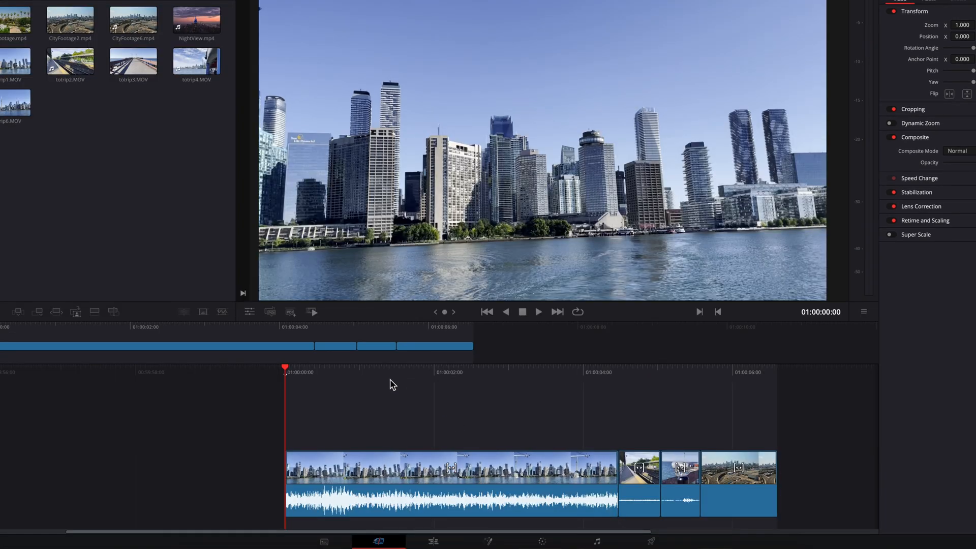
left_click(548, 373)
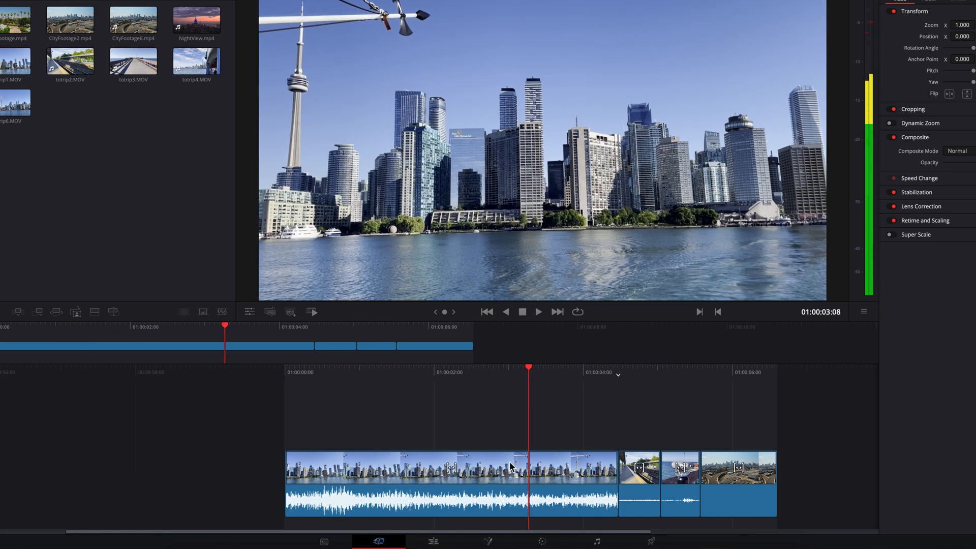
right_click(510, 467)
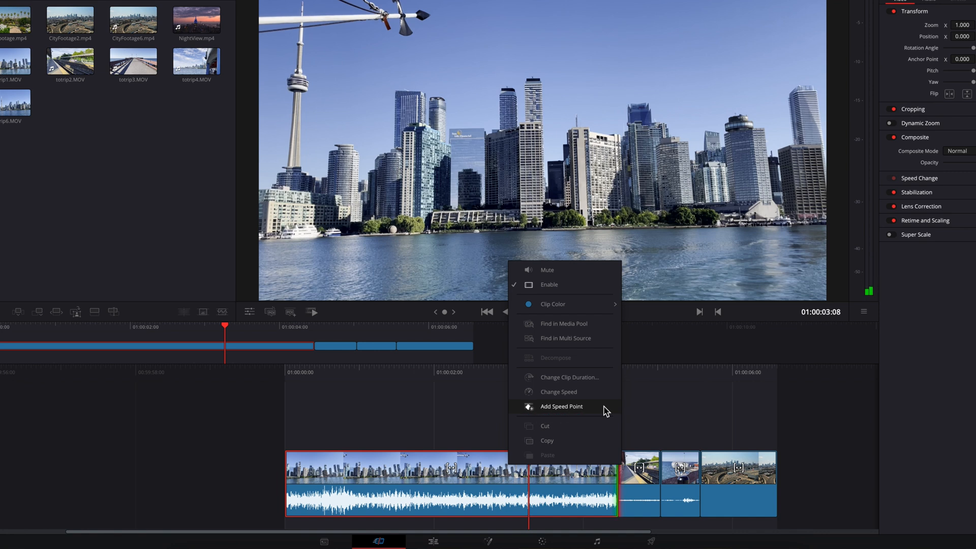
left_click(562, 407)
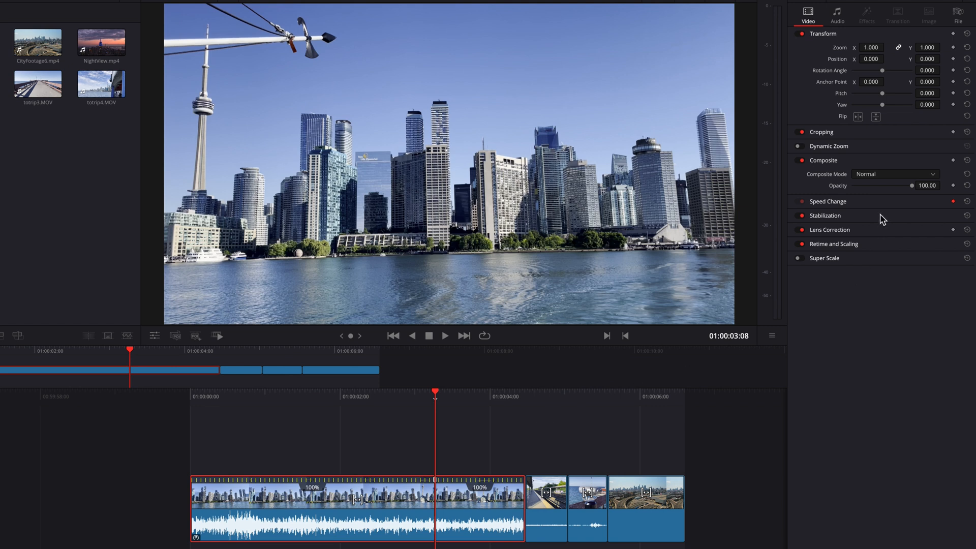
Step: Reveal Speed Change settings and add a second speed point near one second
left_click(829, 202)
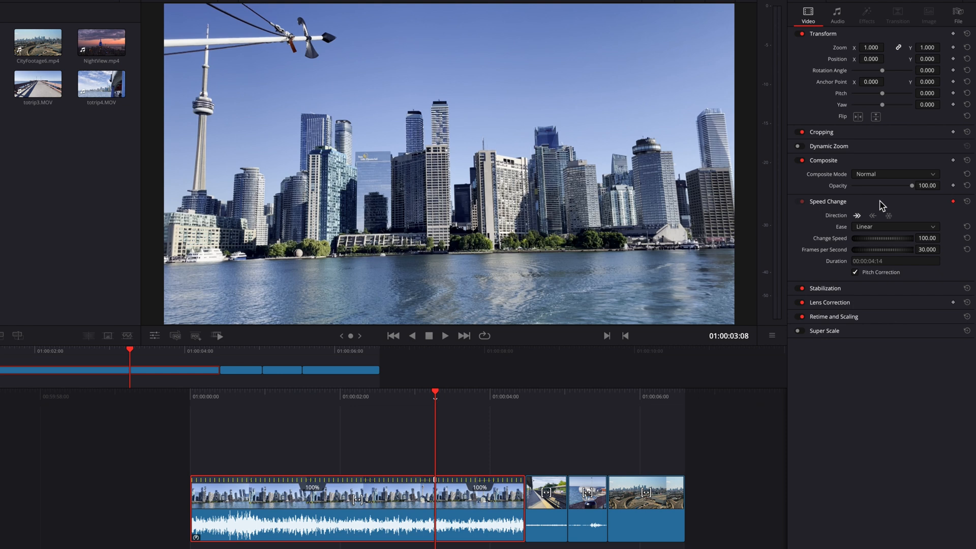
left_click(276, 393)
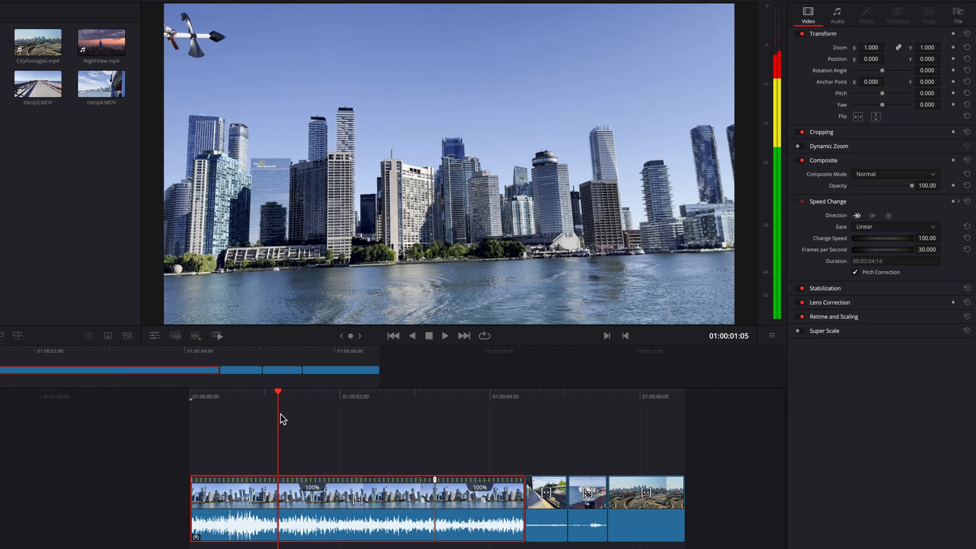
right_click(294, 503)
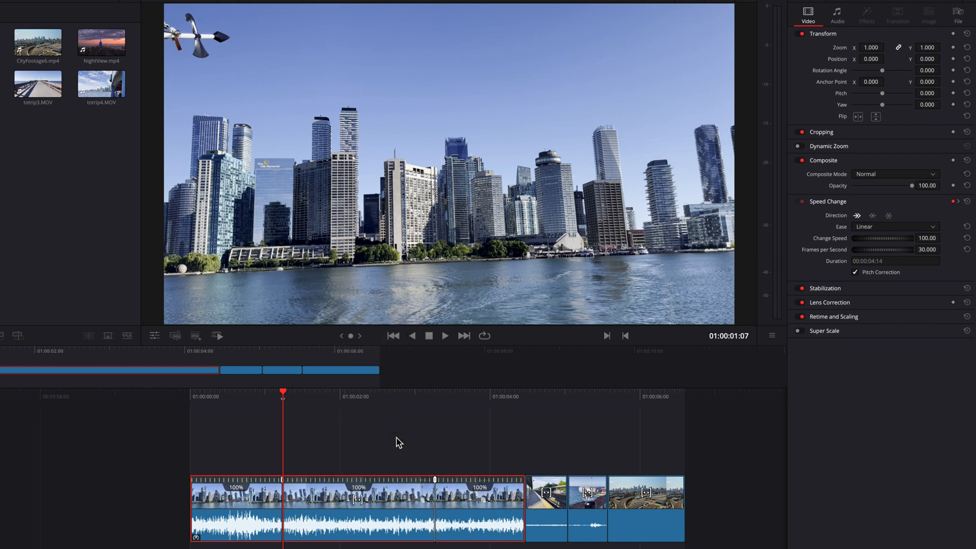
mouse_move(730, 348)
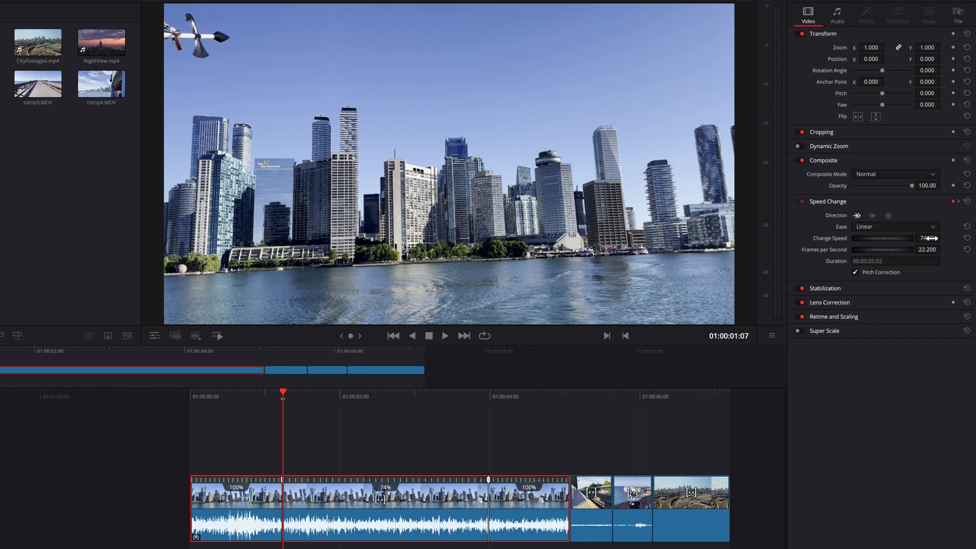
left_click_drag(928, 238, 922, 238)
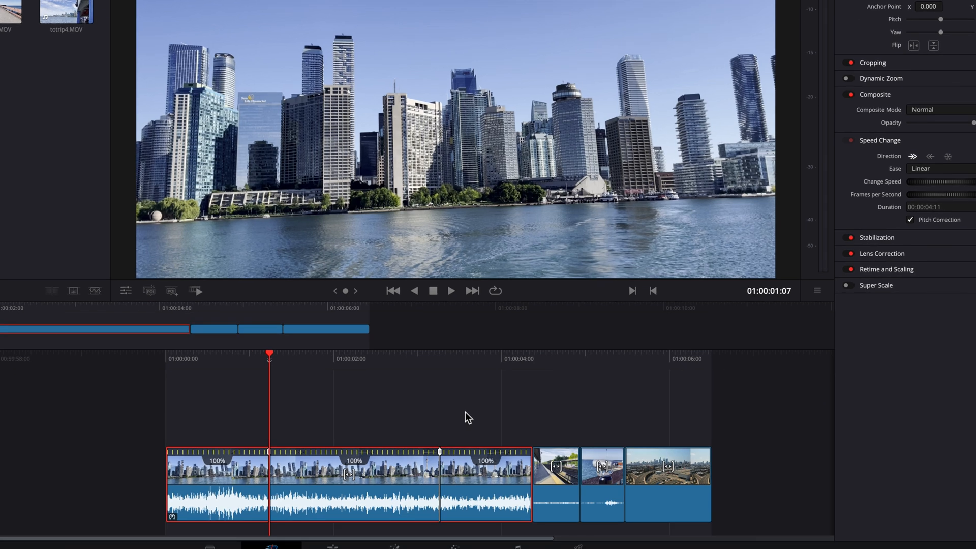
Step: Set the middle section of the city skyline clip to a custom 150% speed
left_click(354, 461)
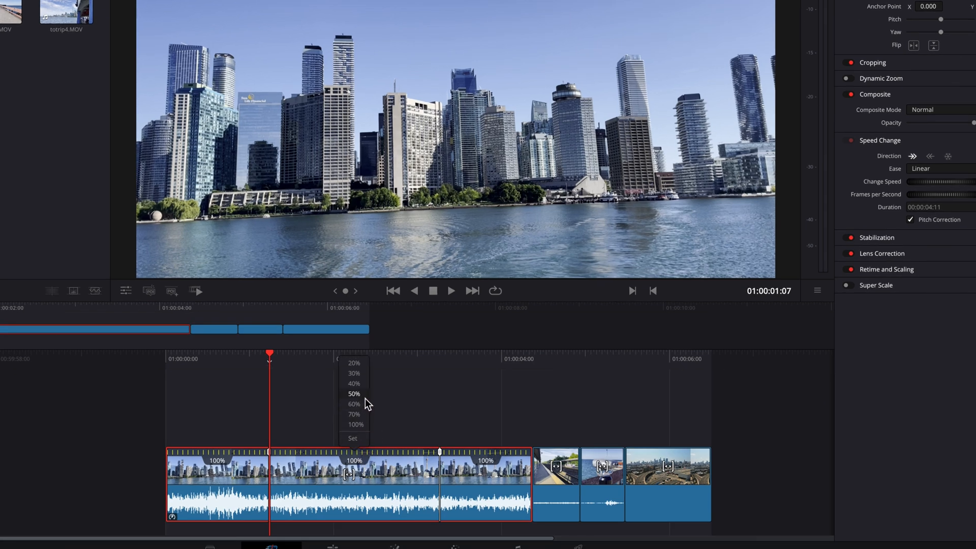
mouse_move(365, 410)
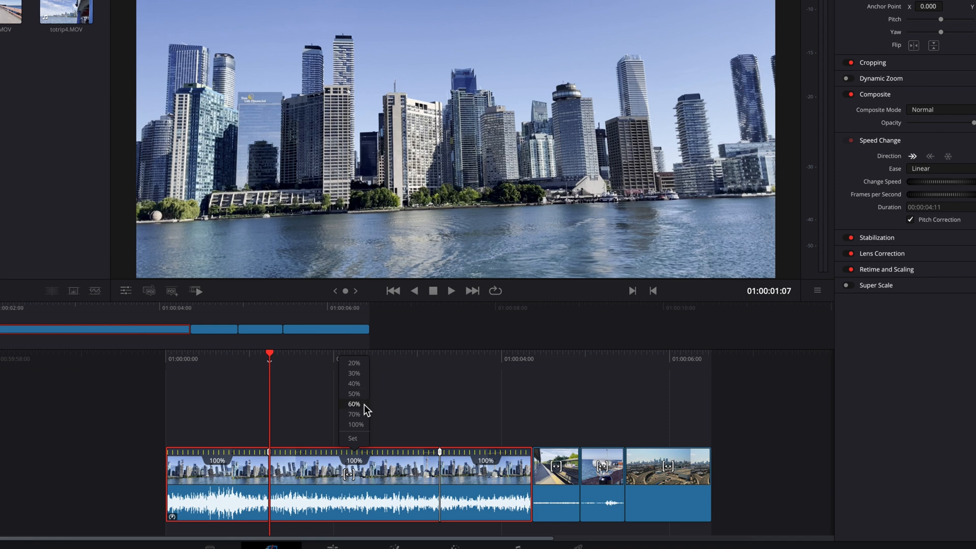
left_click(354, 404)
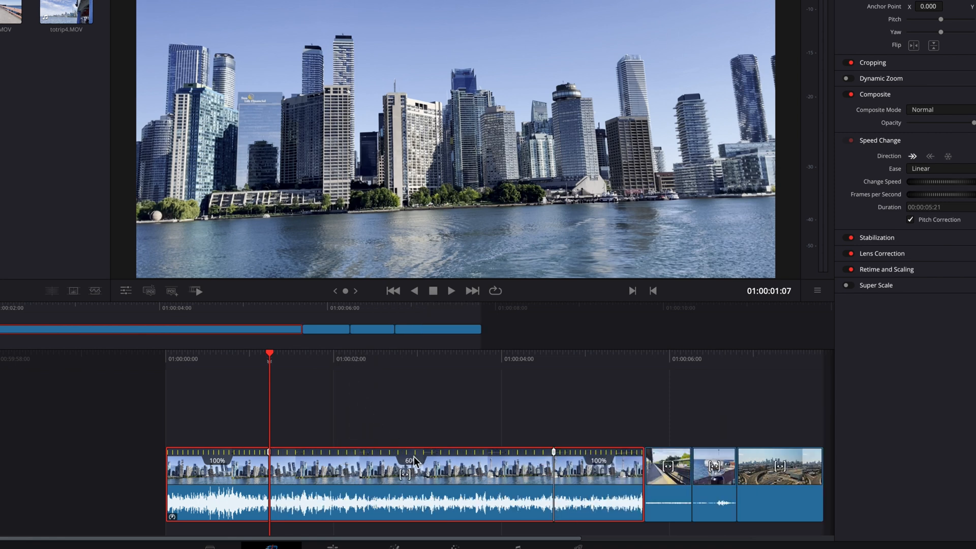
left_click(411, 460)
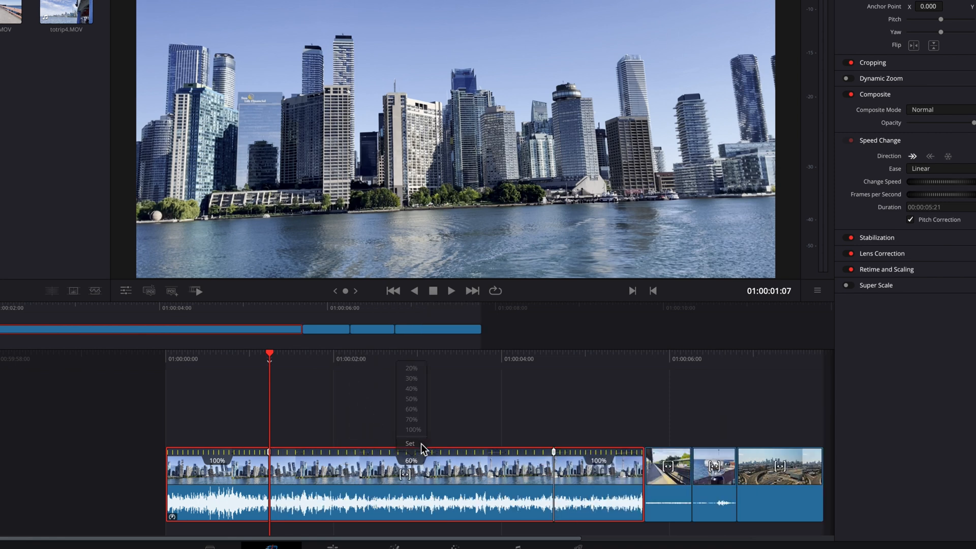
left_click(410, 444)
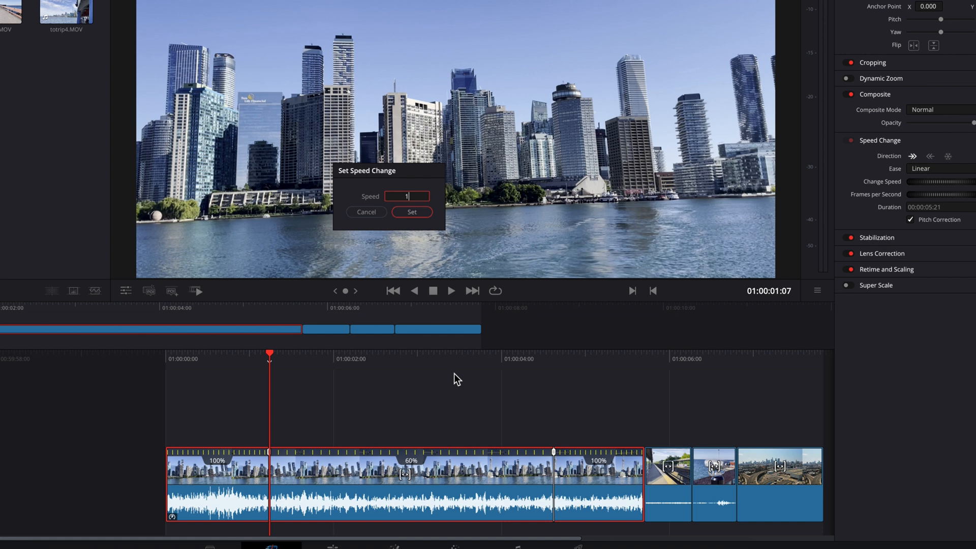
left_click(411, 213)
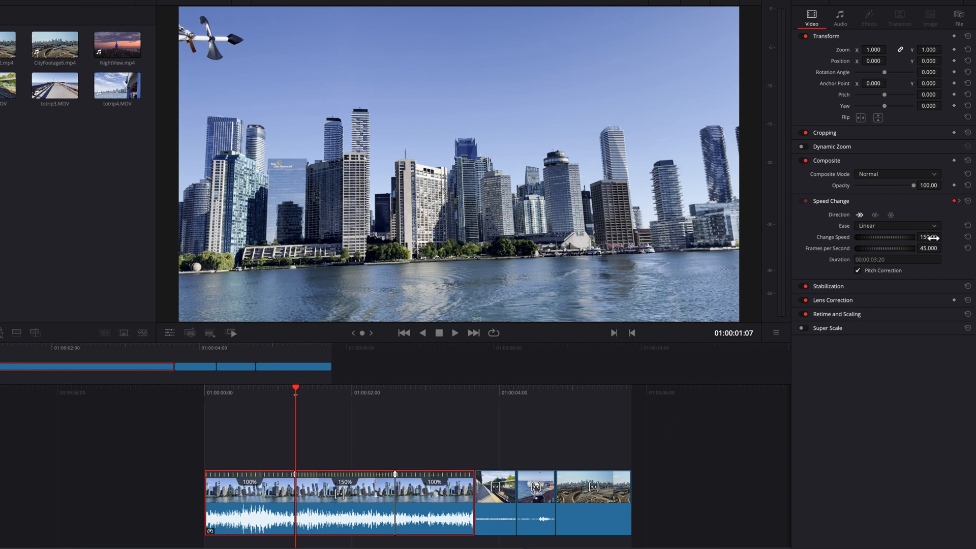
Step: Drag the Inspector's Change Speed value until the middle section reads 92%
left_click_drag(921, 237, 911, 237)
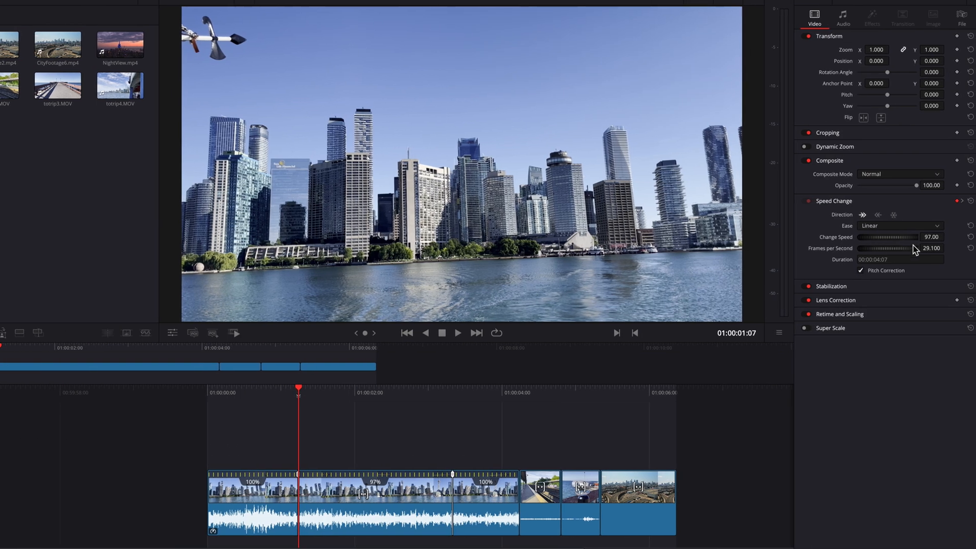
left_click_drag(909, 236, 934, 237)
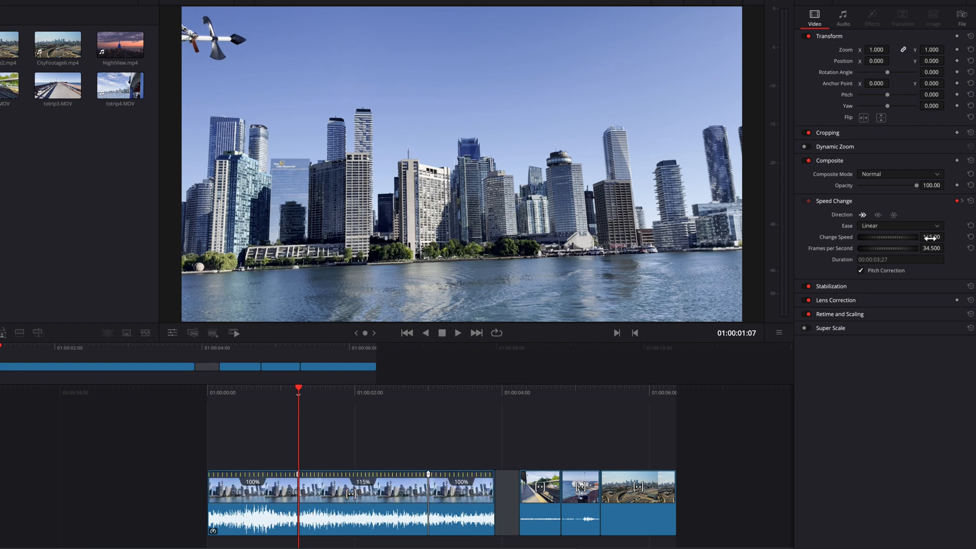
left_click_drag(909, 237, 918, 236)
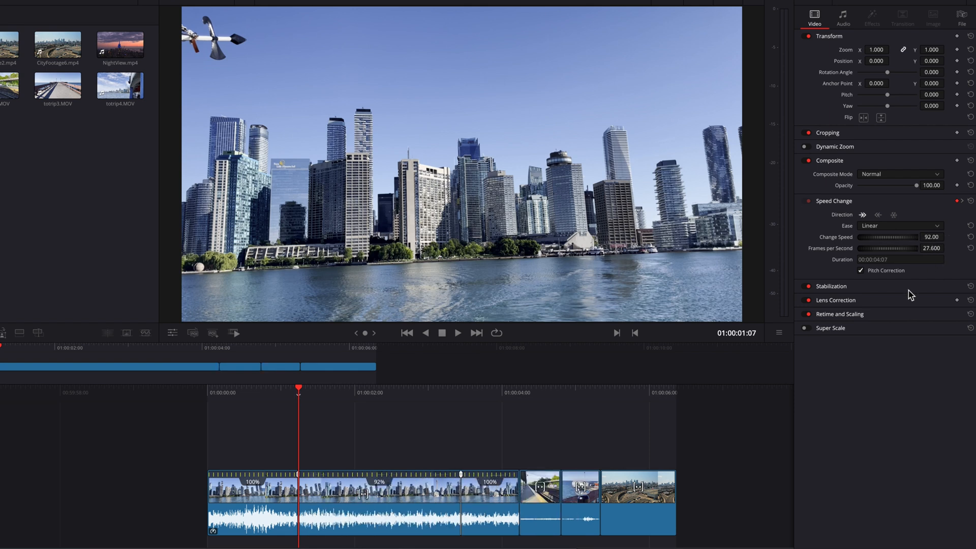
left_click_drag(906, 237, 921, 237)
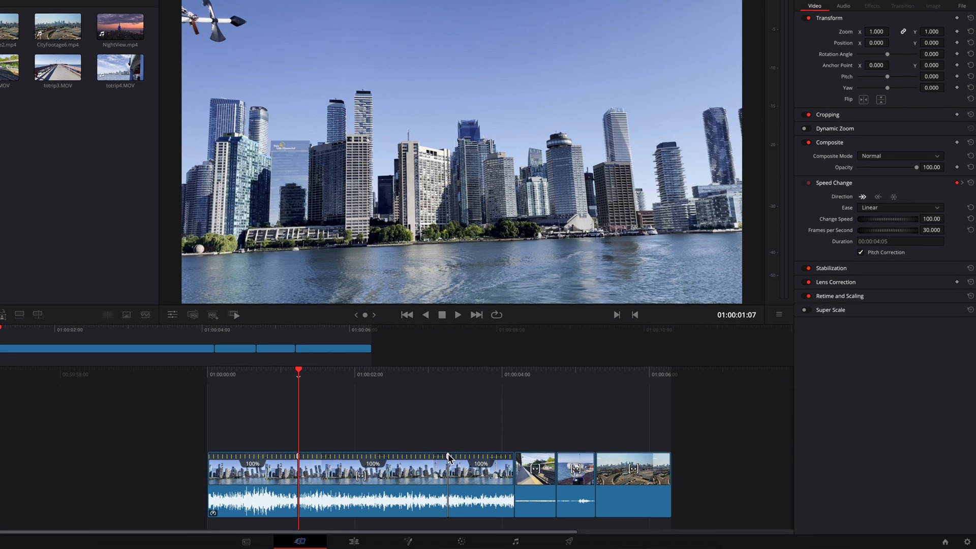
mouse_move(431, 530)
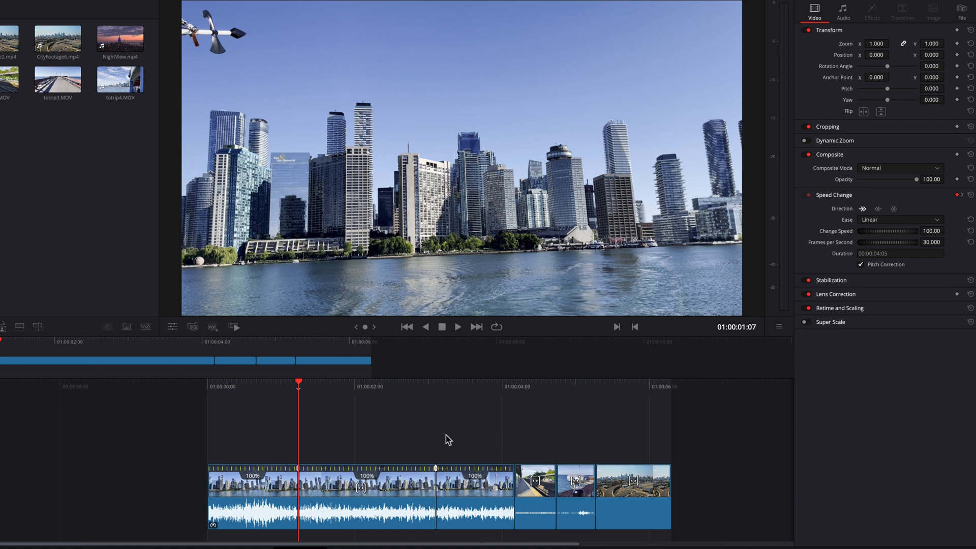
mouse_move(321, 393)
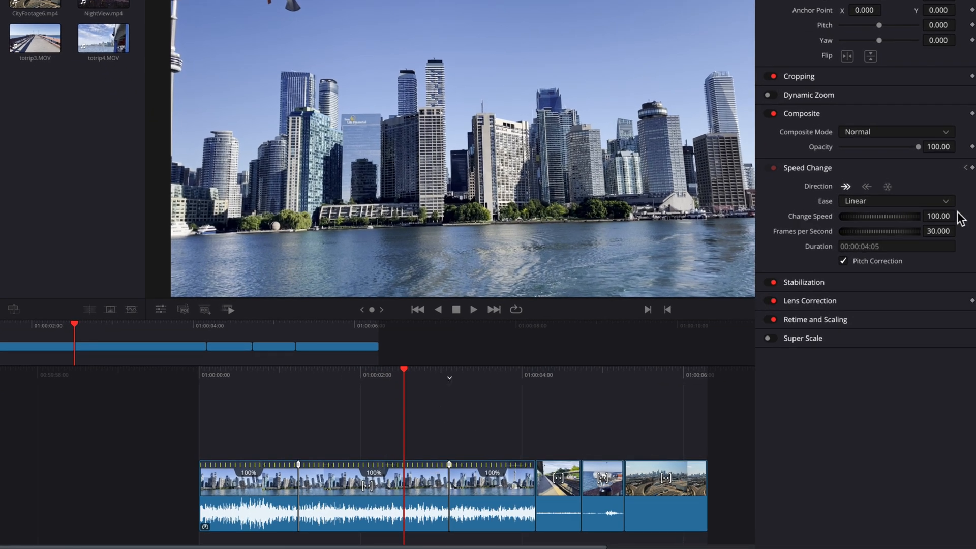
Step: Set the middle section to 117% and the final section to 64% via Change Speed
left_click_drag(921, 216, 939, 215)
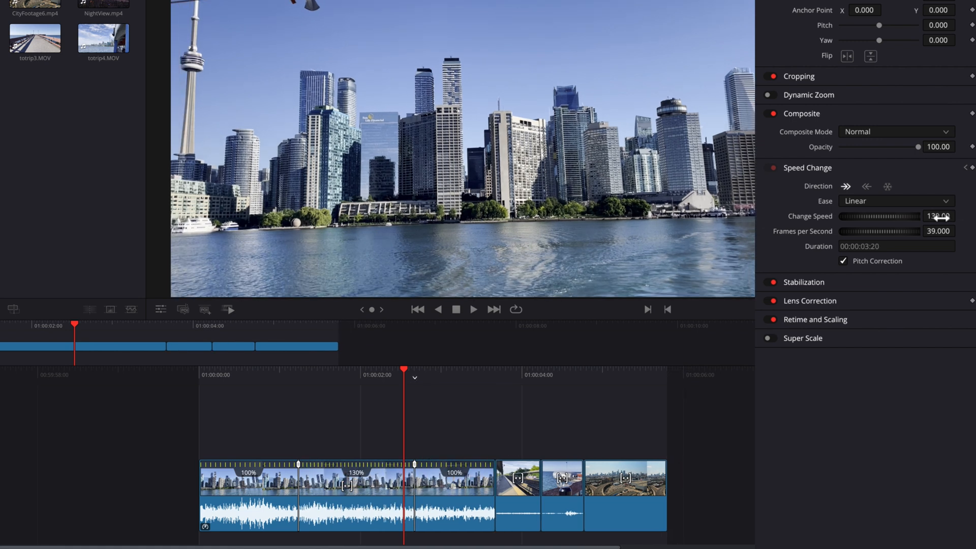
left_click_drag(940, 216, 932, 215)
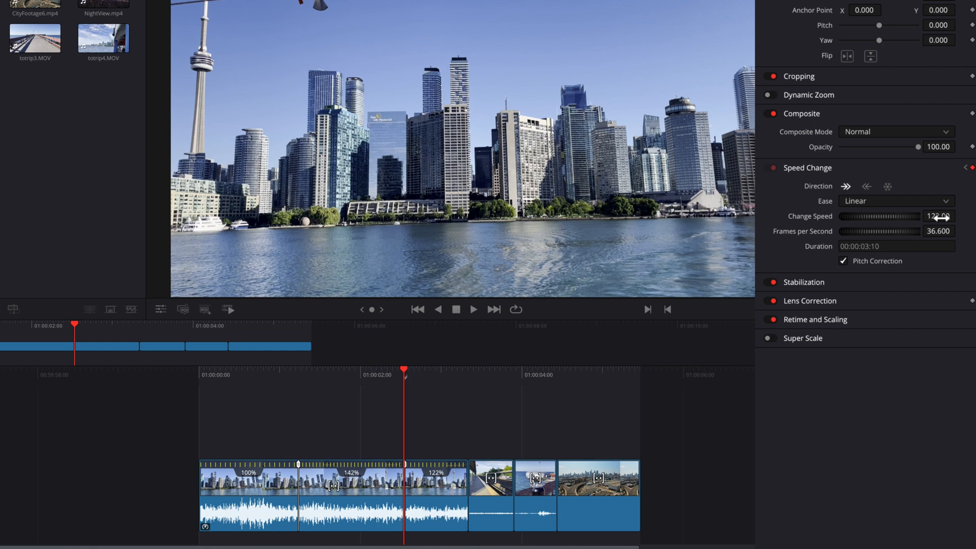
left_click_drag(928, 215, 915, 220)
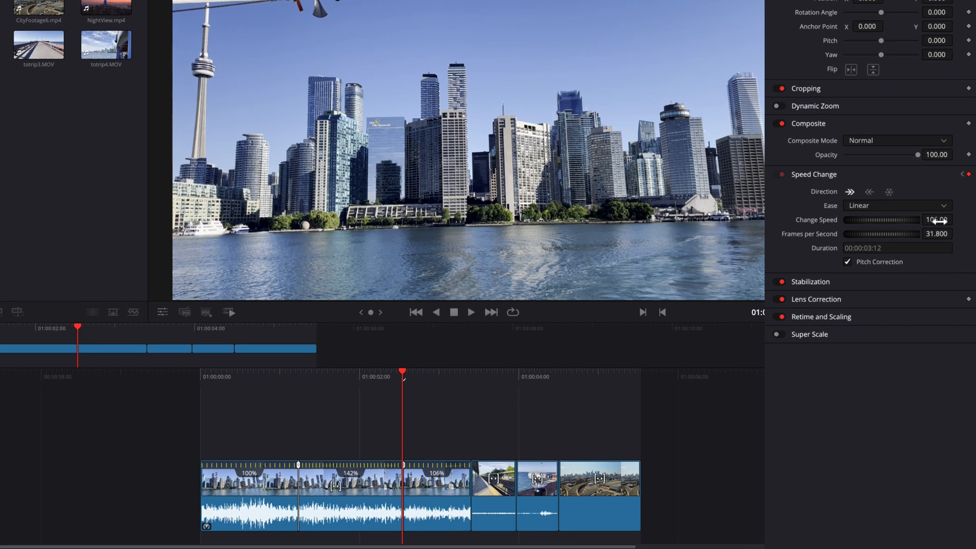
left_click_drag(939, 220, 928, 230)
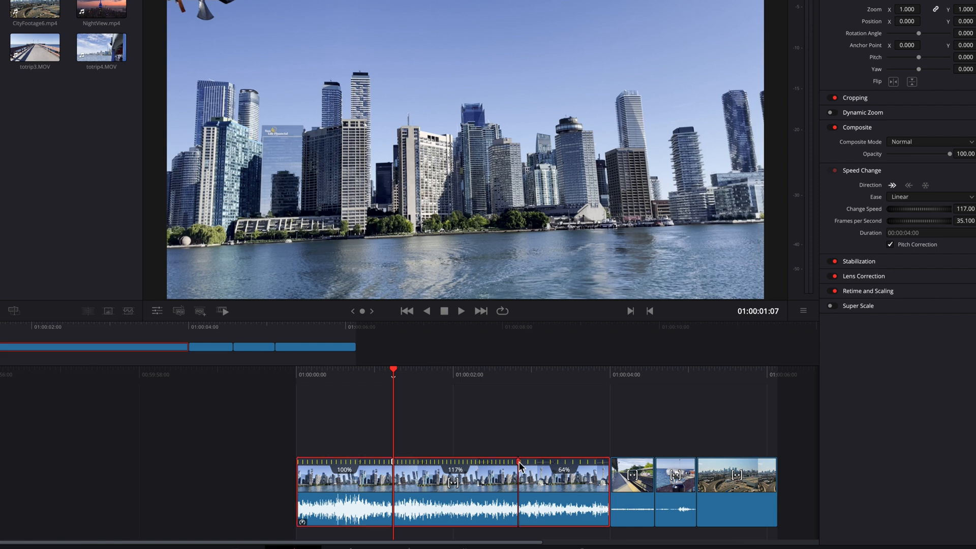
Step: Delete the second speed point, leaving sections of 100% and 70%
left_click(518, 464)
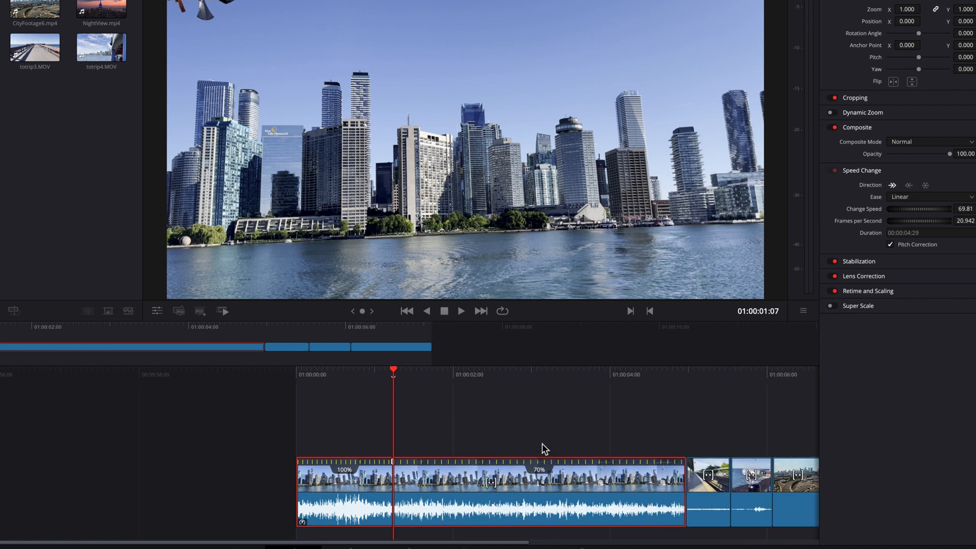
mouse_move(417, 378)
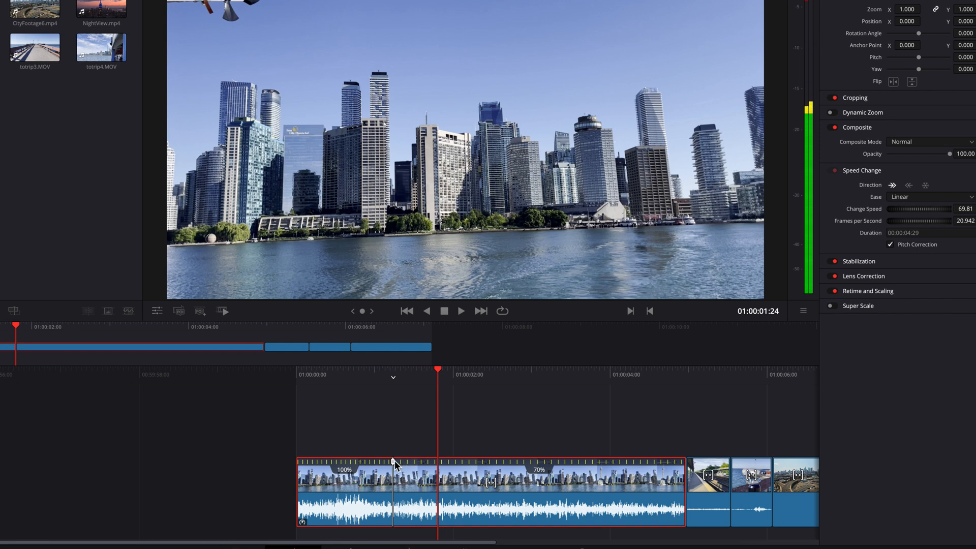
left_click(393, 466)
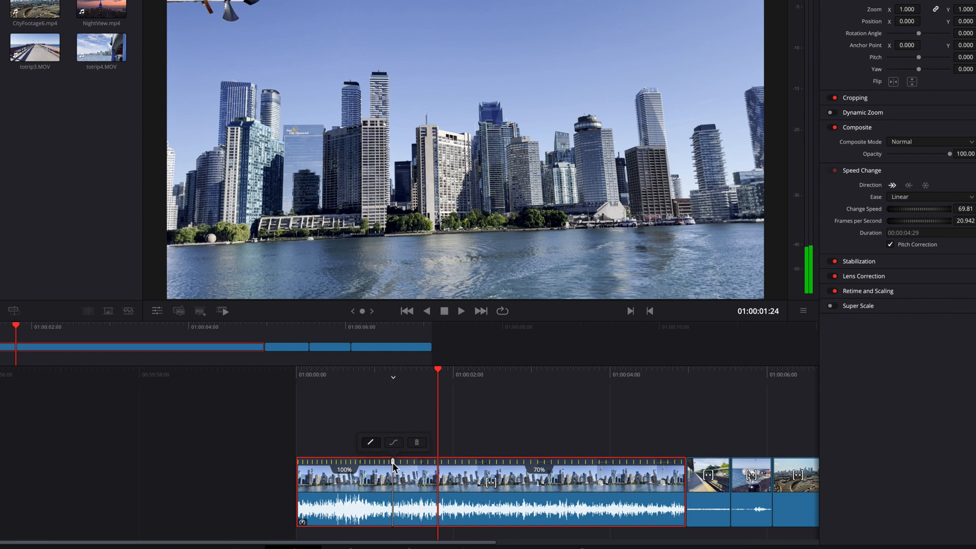